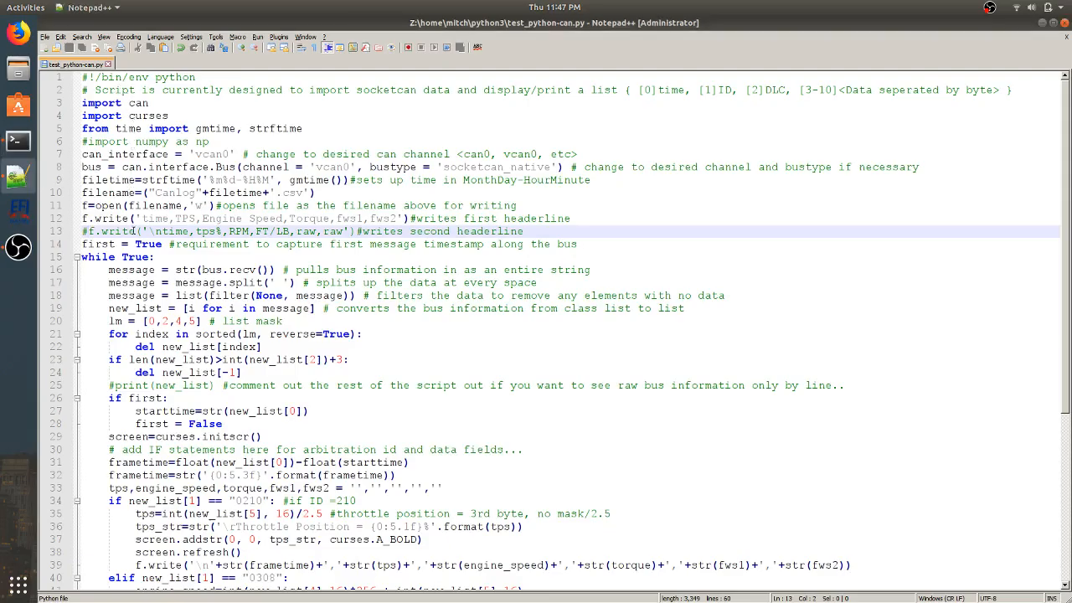
# Step: Queue the canplayer replay of drive2dr.log onto vcan0 and launch MegaLogViewer HD
pyautogui.scroll(-3)
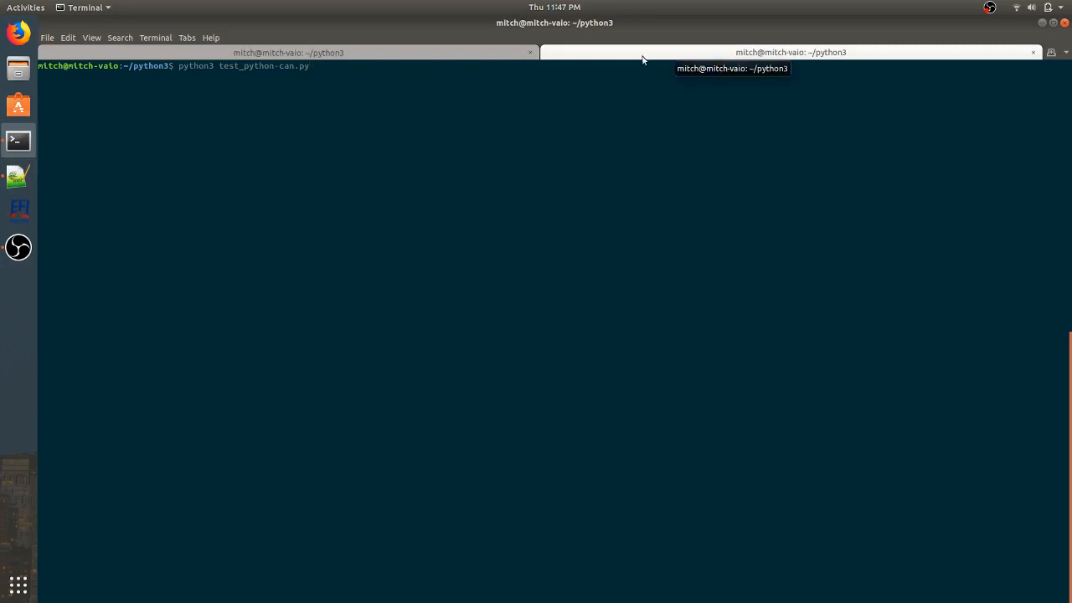
pyautogui.moveTo(635, 57)
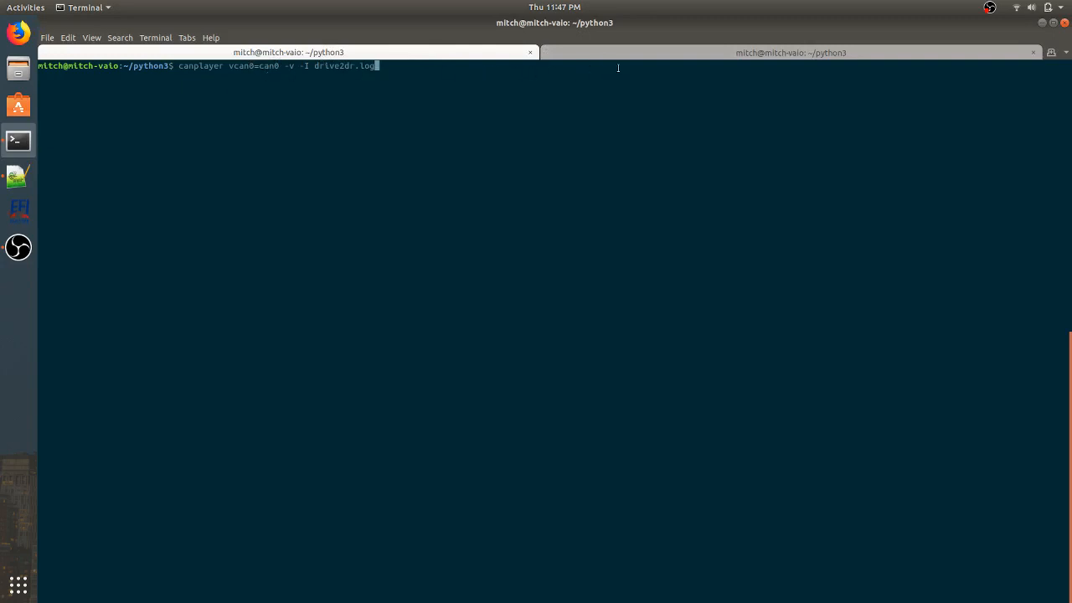
pyautogui.moveTo(18, 210)
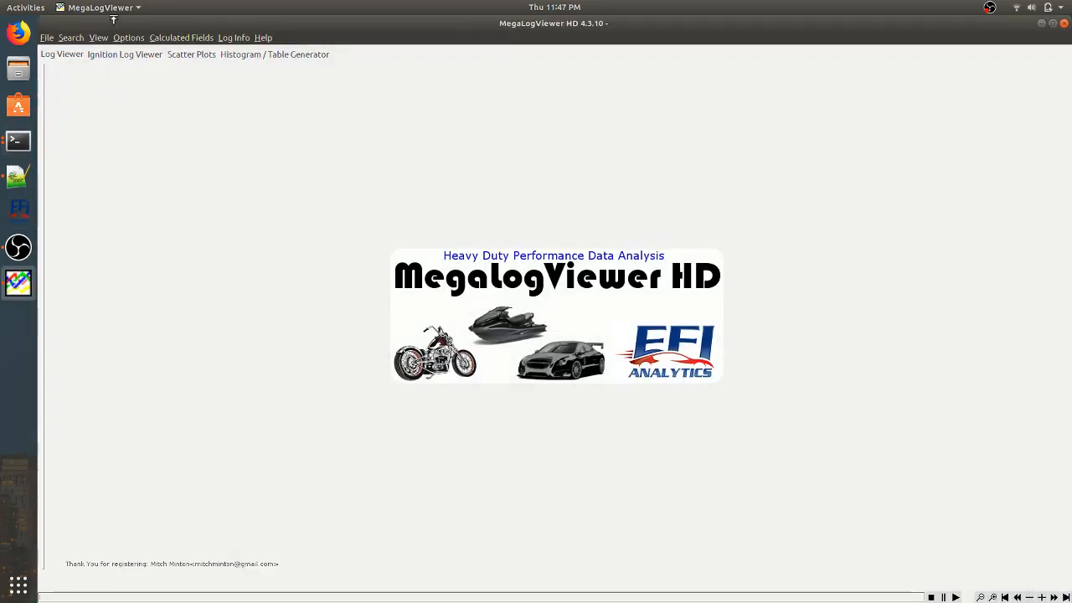
pyautogui.click(46, 38)
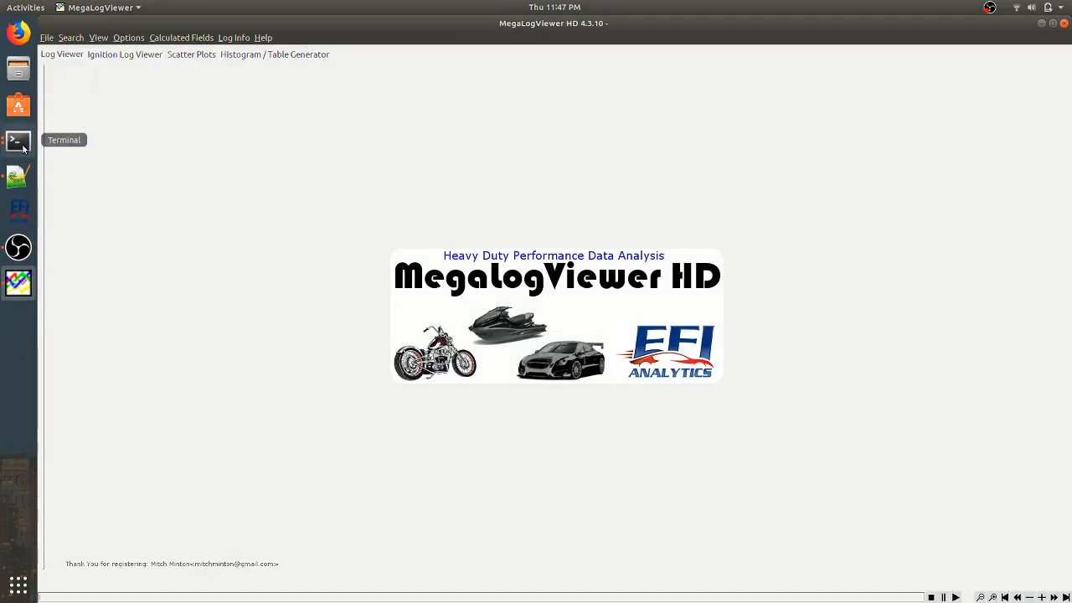
# Step: Bring the Terminal window back in front of MegaLogViewer HD
pyautogui.click(19, 140)
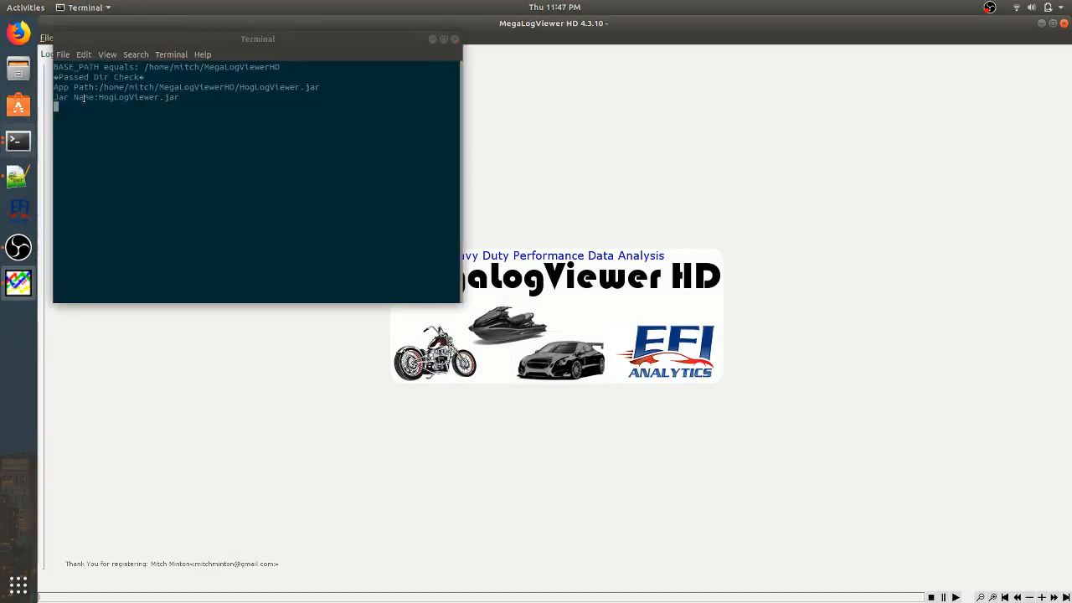
pyautogui.moveTo(17, 139)
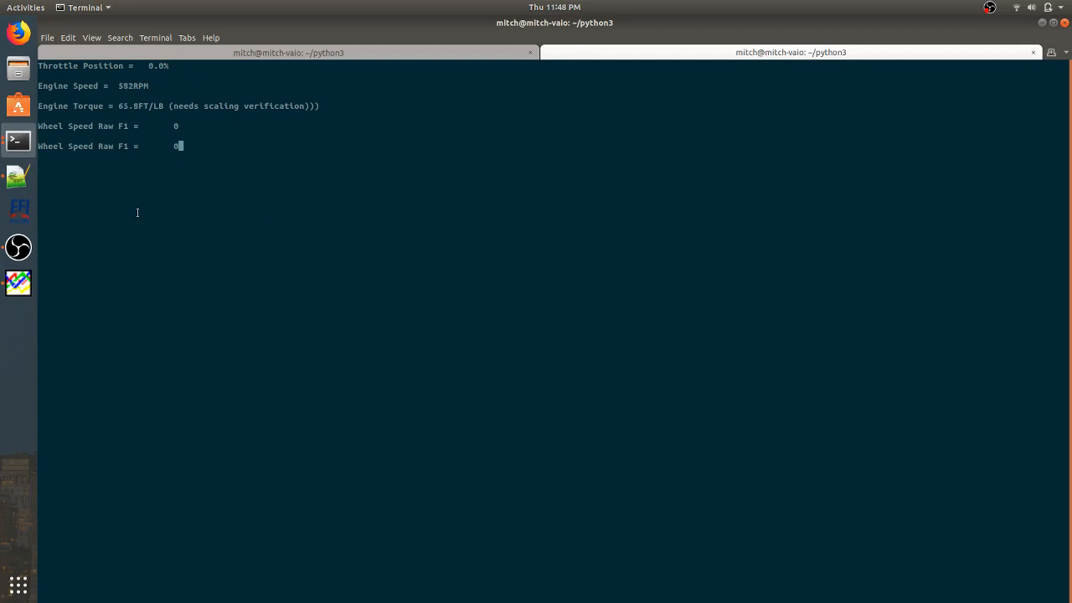
pyautogui.moveTo(19, 282)
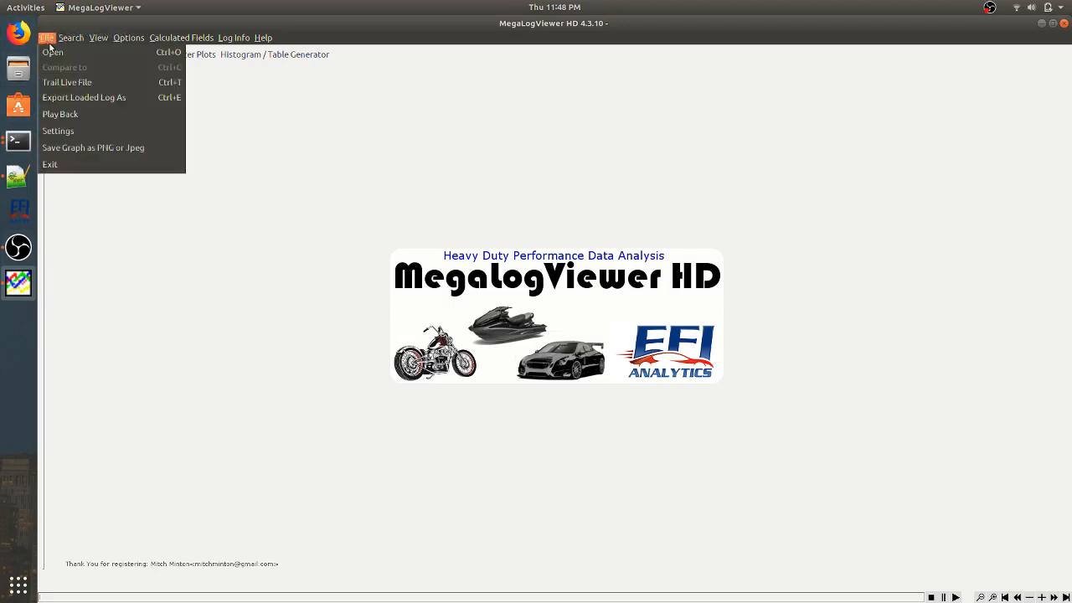
# Step: Trail Canlog0518-0447.csv from /home/mitch/python3 as a live file
pyautogui.click(67, 82)
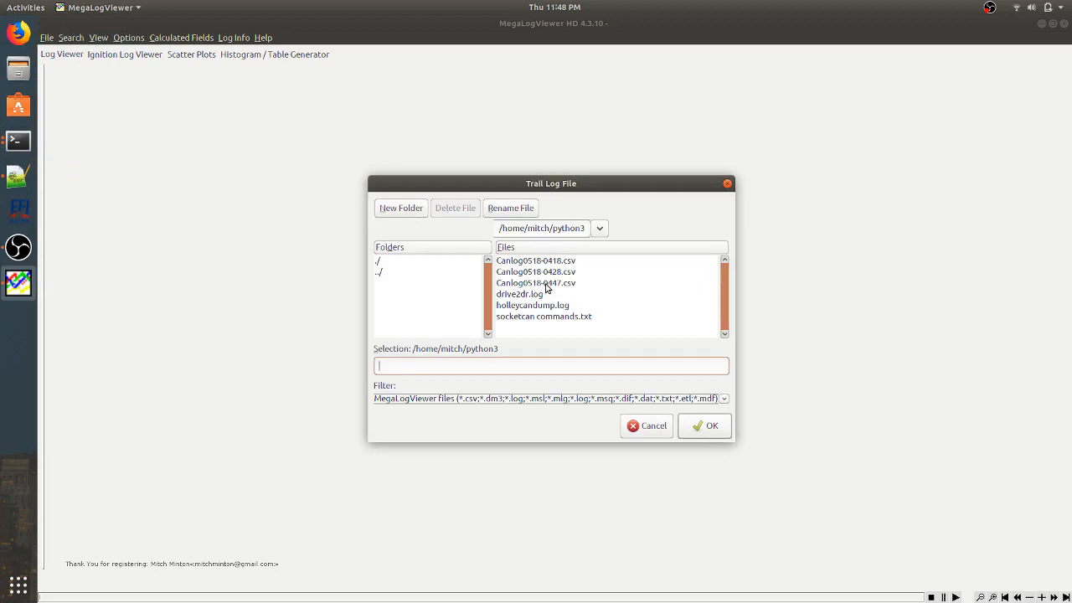
pyautogui.click(535, 282)
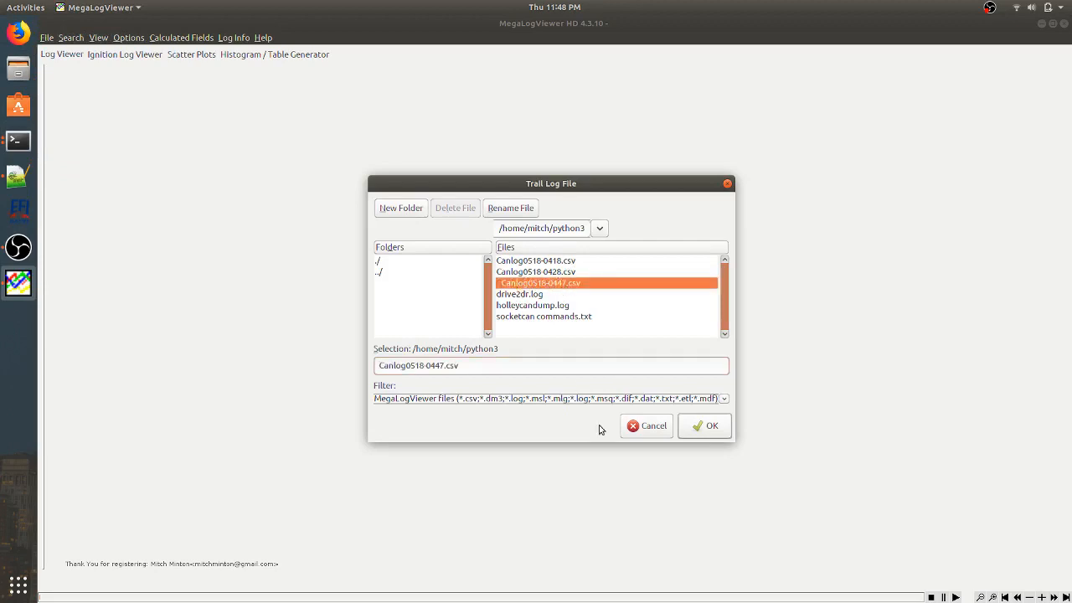
pyautogui.click(705, 426)
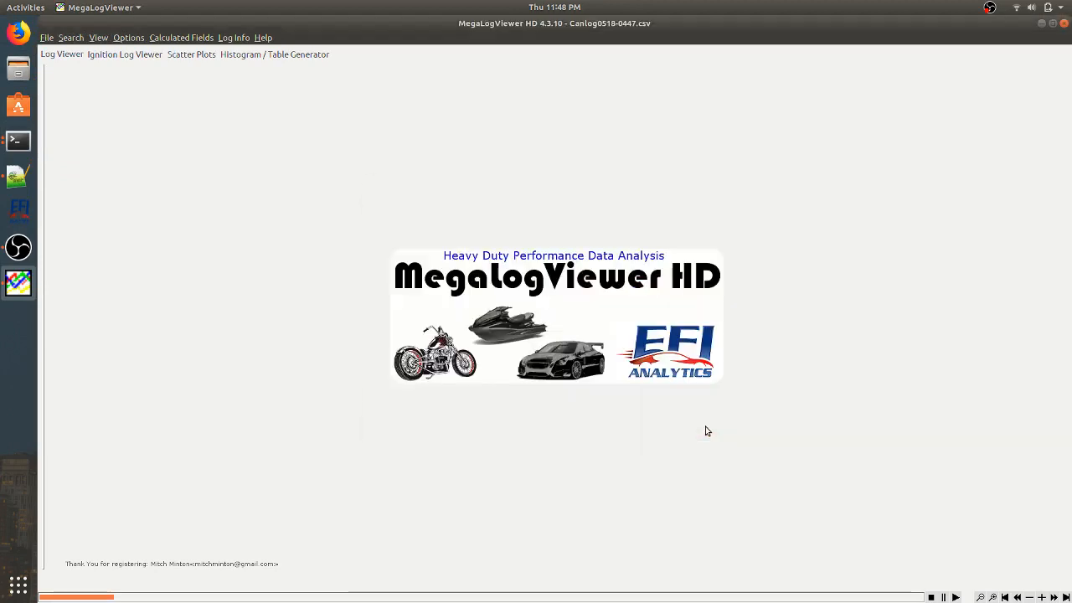